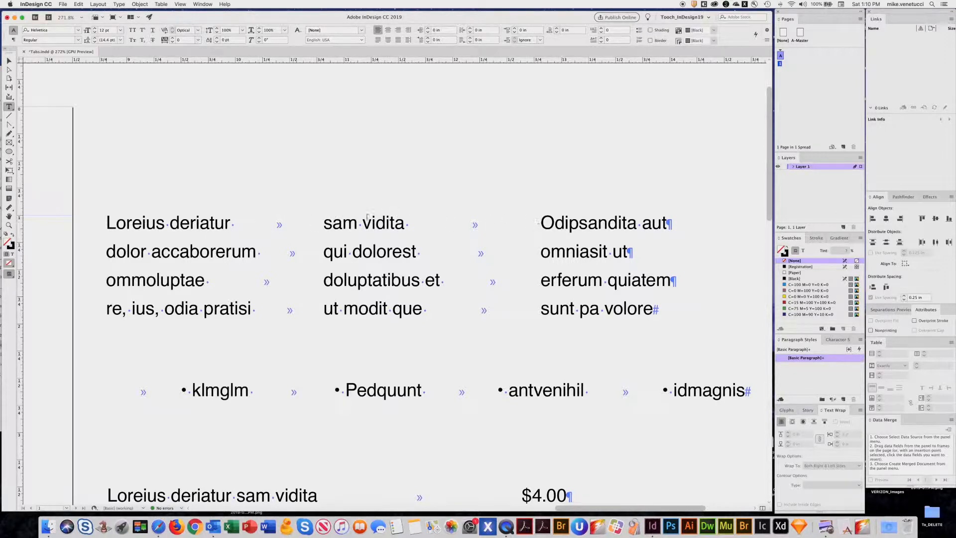
# Zoom out to the whole page, then zoom in on the unaligned Lorem ipsum paragraph.
pyautogui.click(365, 251)
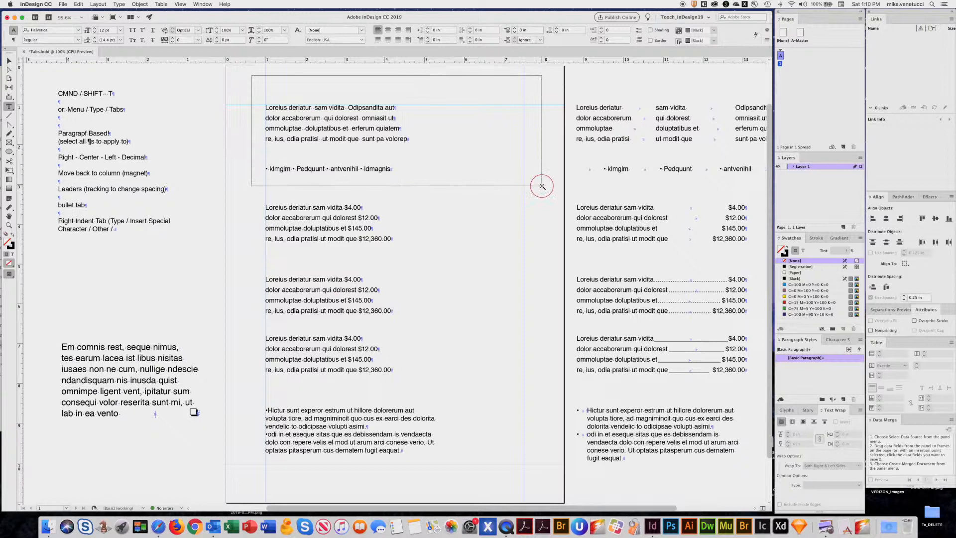
pyautogui.click(541, 185)
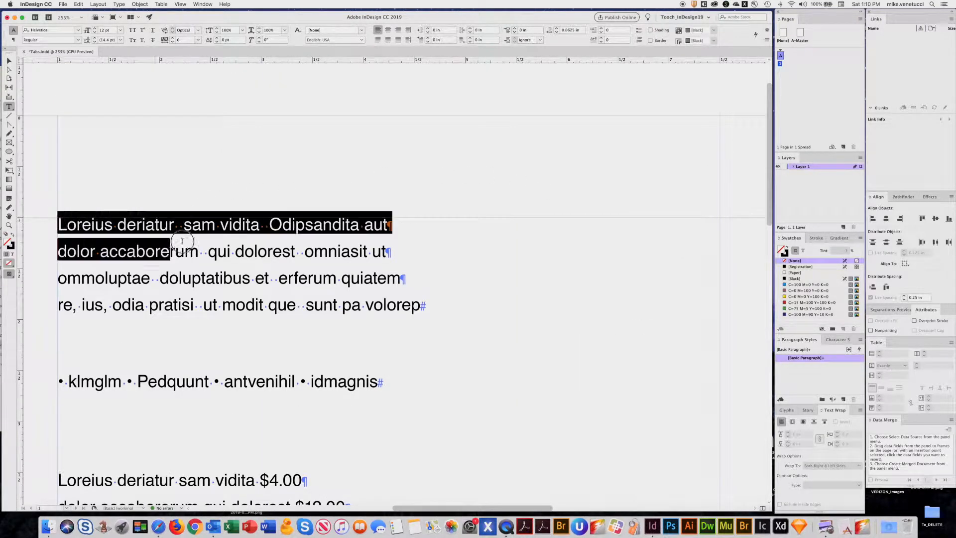
# Select the four Lorem ipsum lines and show the Tabs panel above them.
pyautogui.click(795, 278)
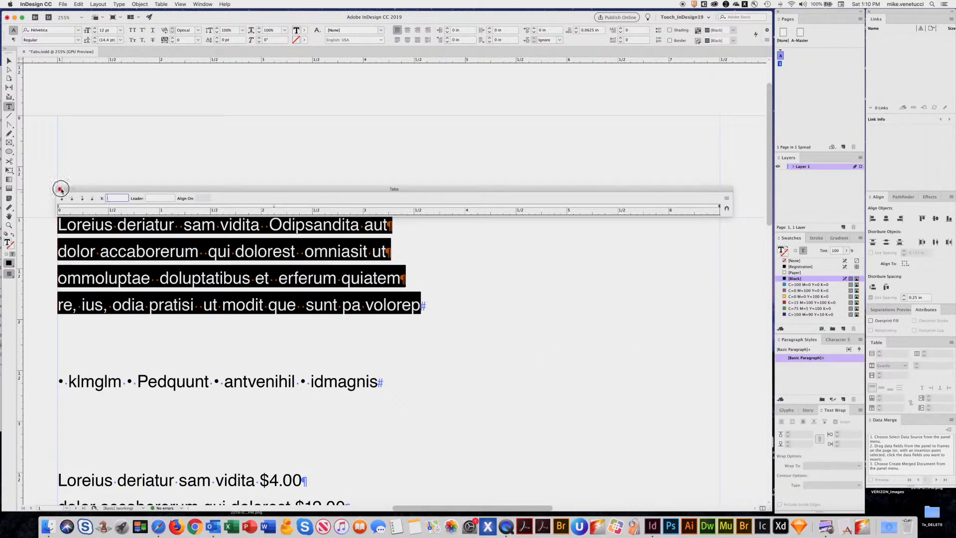
pyautogui.click(119, 5)
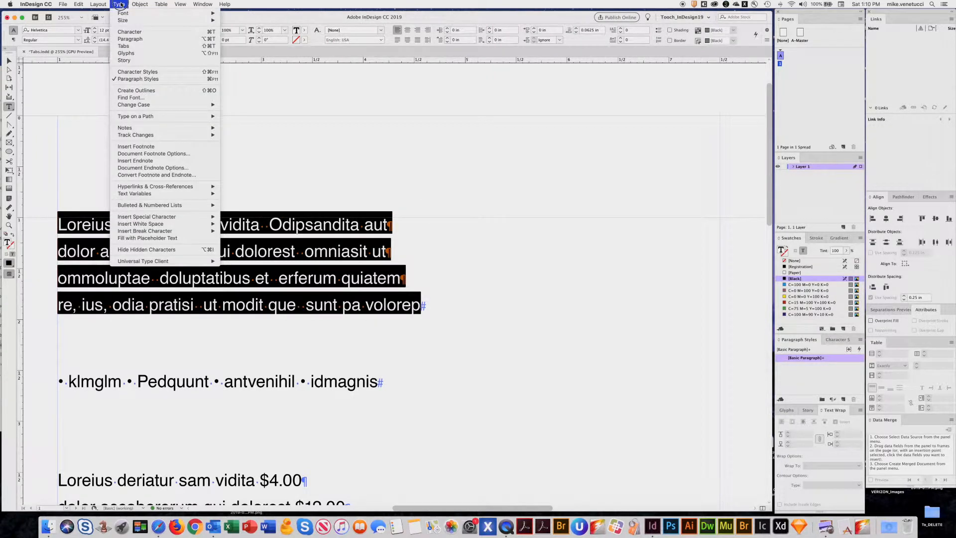
pyautogui.click(123, 46)
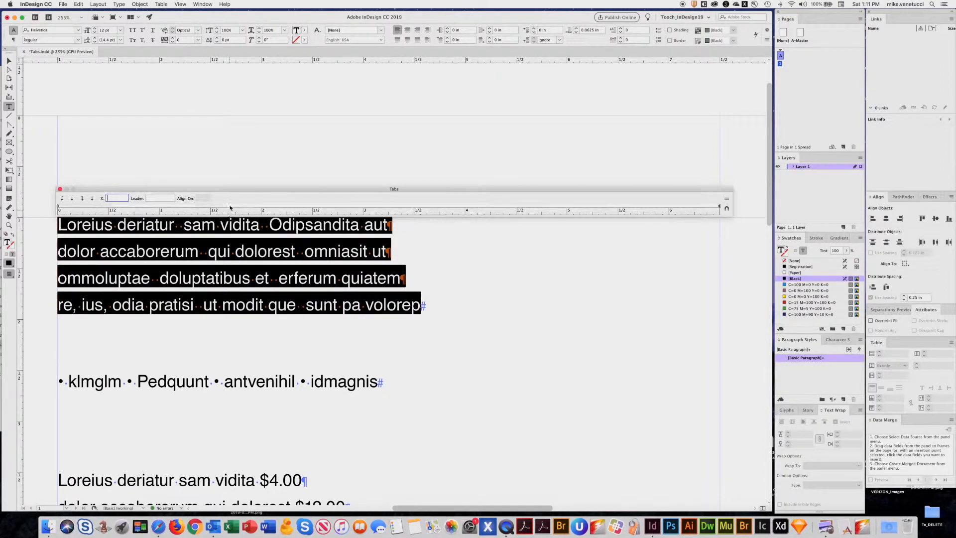
# Add a left-aligned tab stop on the ruler and drag it to the first column position.
pyautogui.click(229, 210)
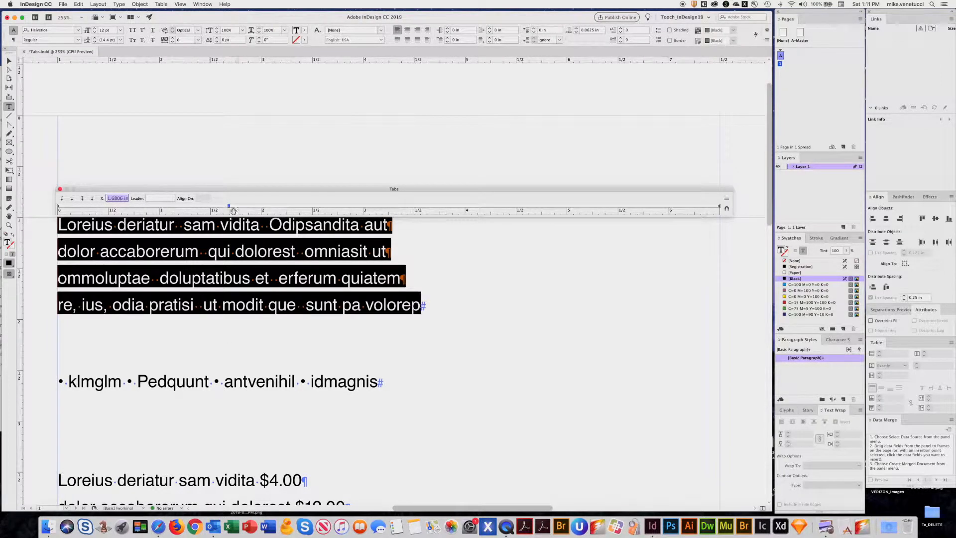
pyautogui.moveTo(232, 210); pyautogui.dragTo(456, 210)
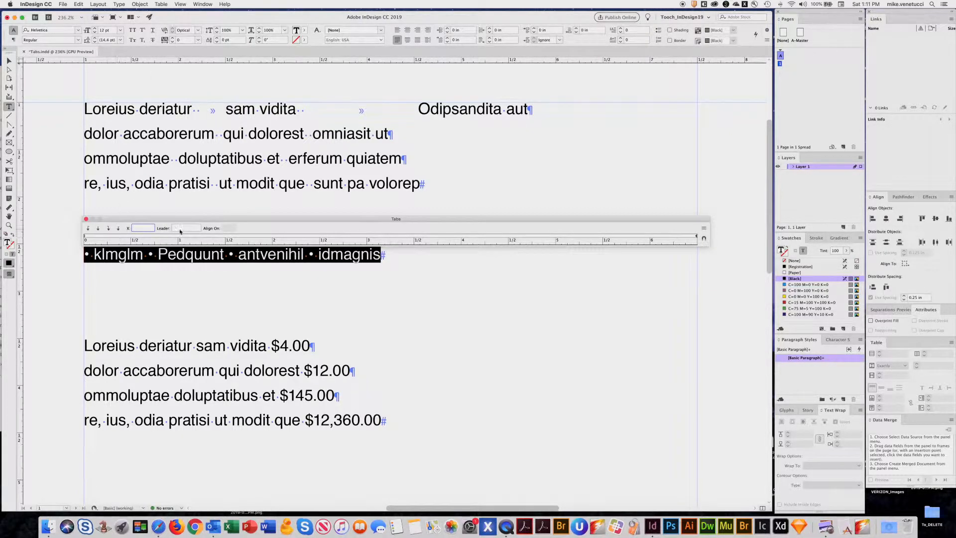
# Place a center-aligned tab stop near 4 inches for the selected bullet line.
pyautogui.click(209, 237)
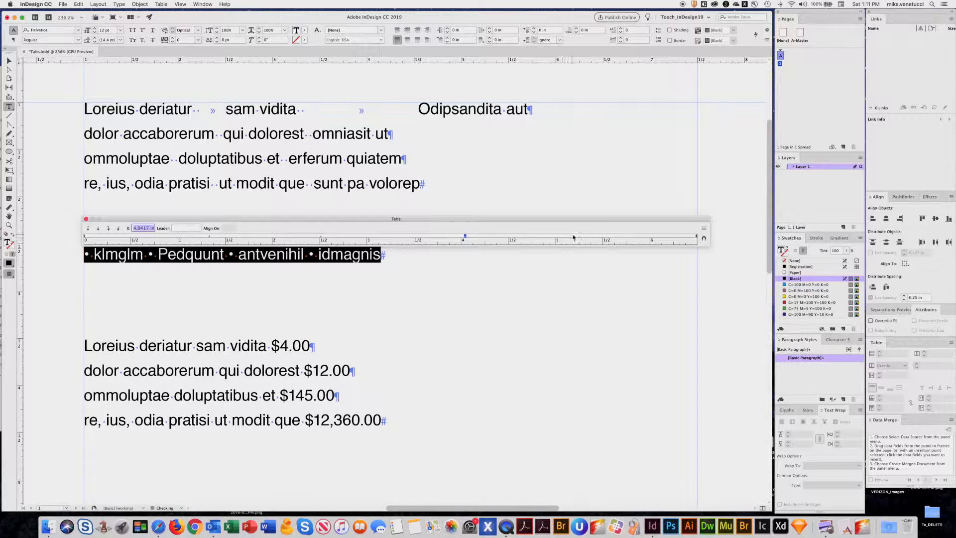
# Drag the center tab stop toward 5 inches so the four bullet items spread across the line.
pyautogui.moveTo(463, 236); pyautogui.dragTo(569, 236)
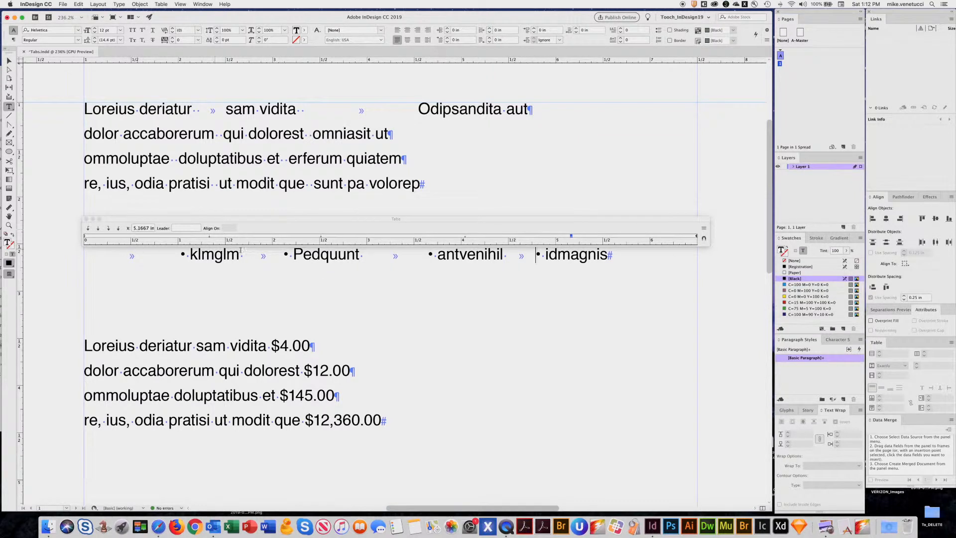
pyautogui.moveTo(529, 372)
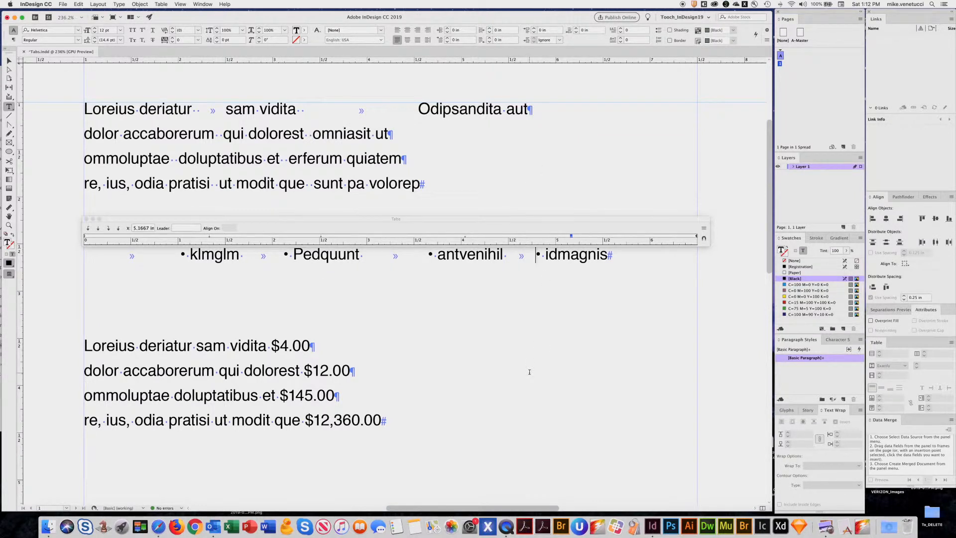